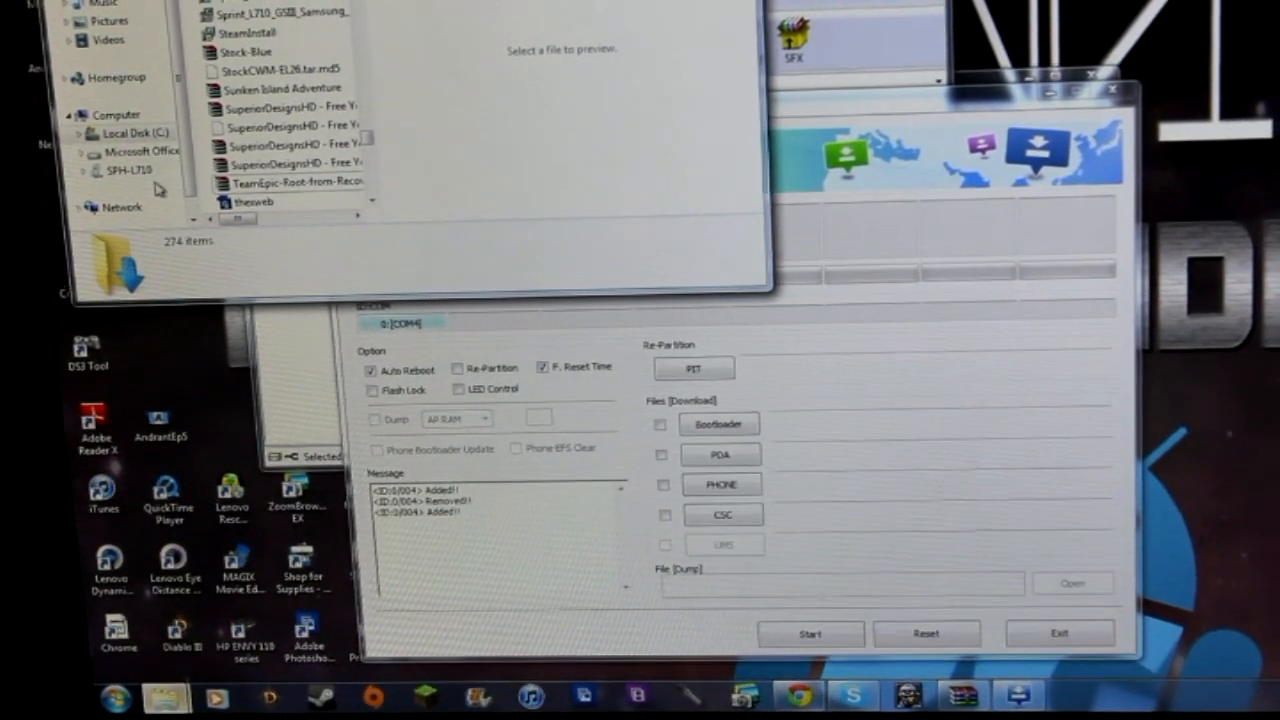
Open the Desktop's New folder (2) holding the CWM recovery and Odin3 v3.04 files.
{"action": "left_click", "coordinate": [130, 171]}
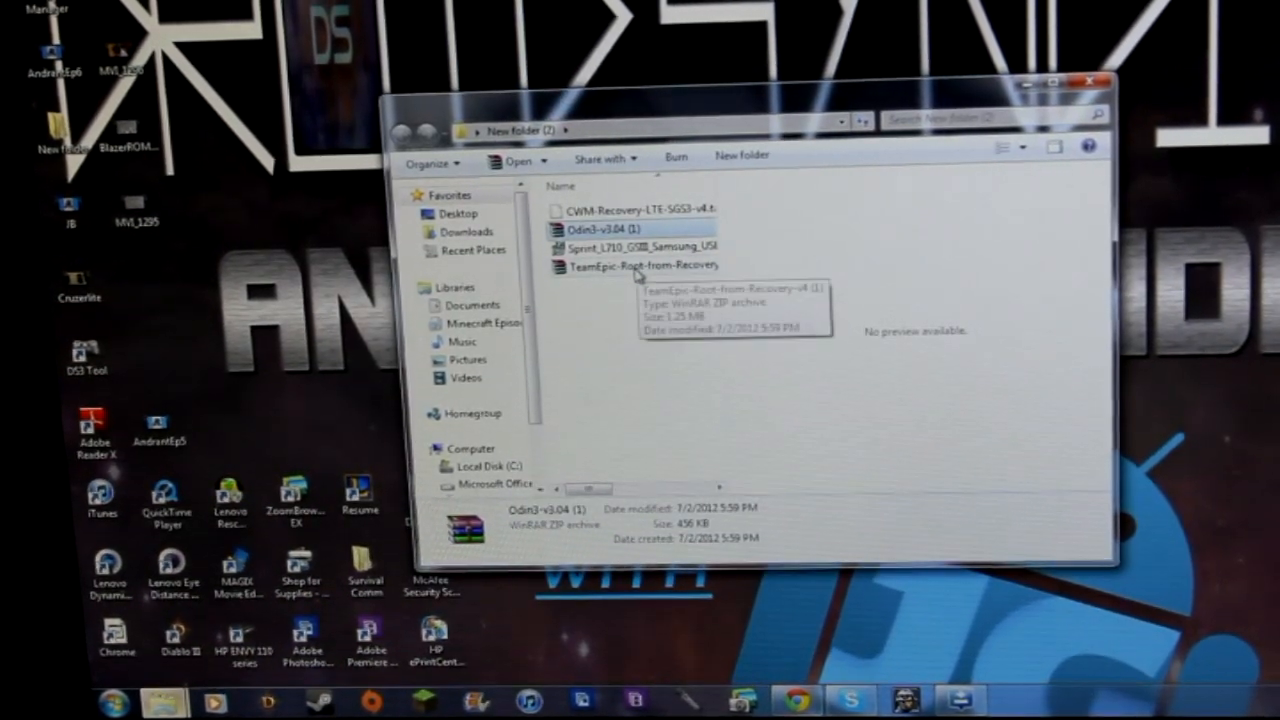
{"action": "left_click", "coordinate": [645, 264]}
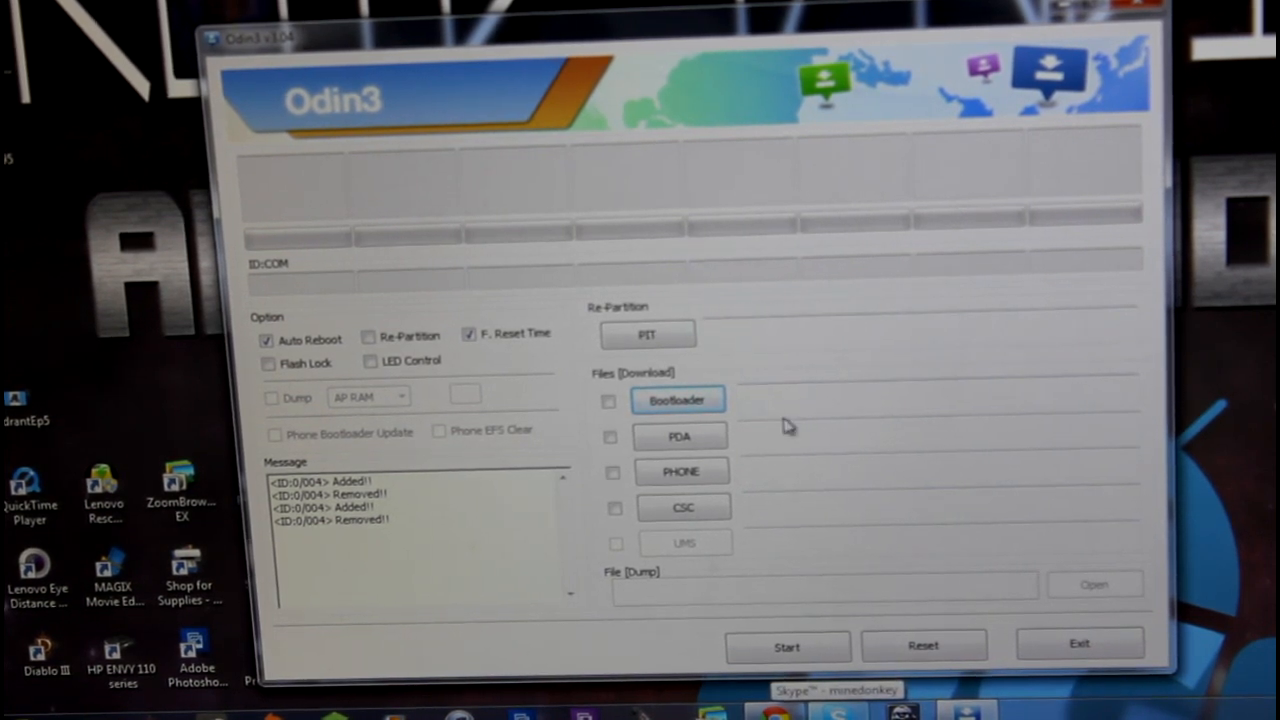
{"action": "mouse_move", "coordinate": [745, 377]}
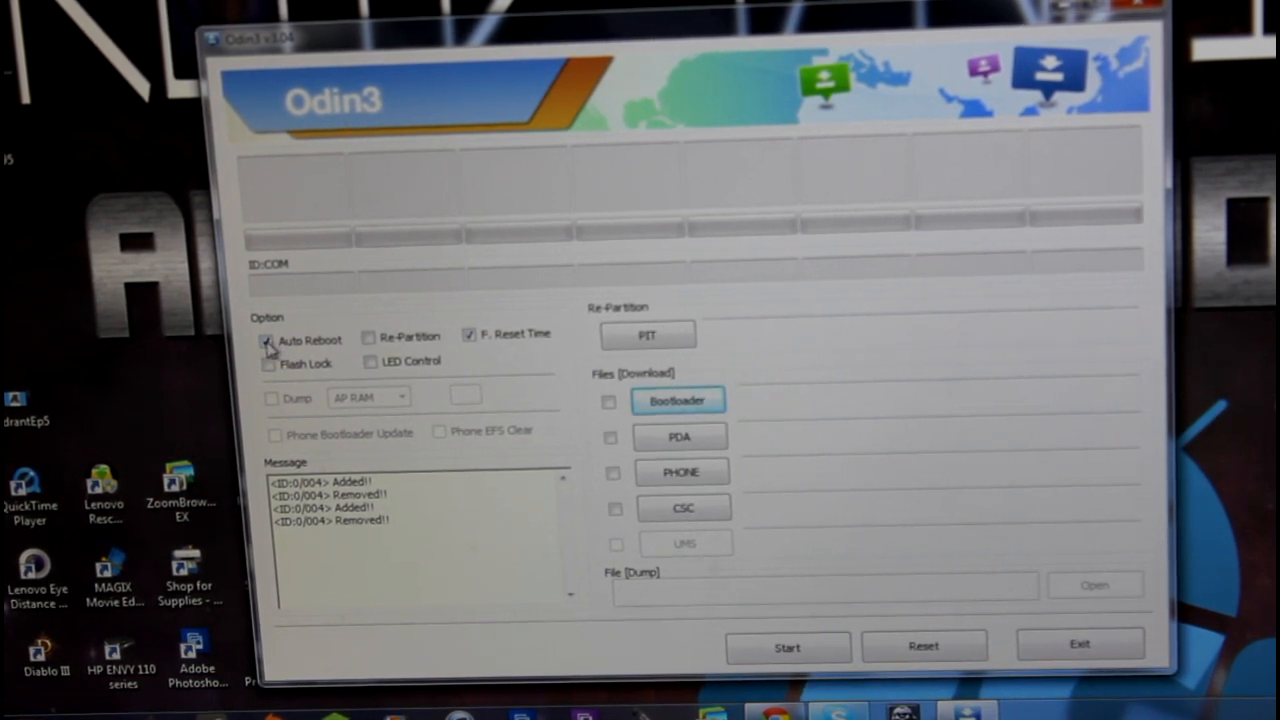
Uncheck Auto Reboot in Odin3's options and open the PDA file picker.
{"action": "left_click", "coordinate": [269, 339]}
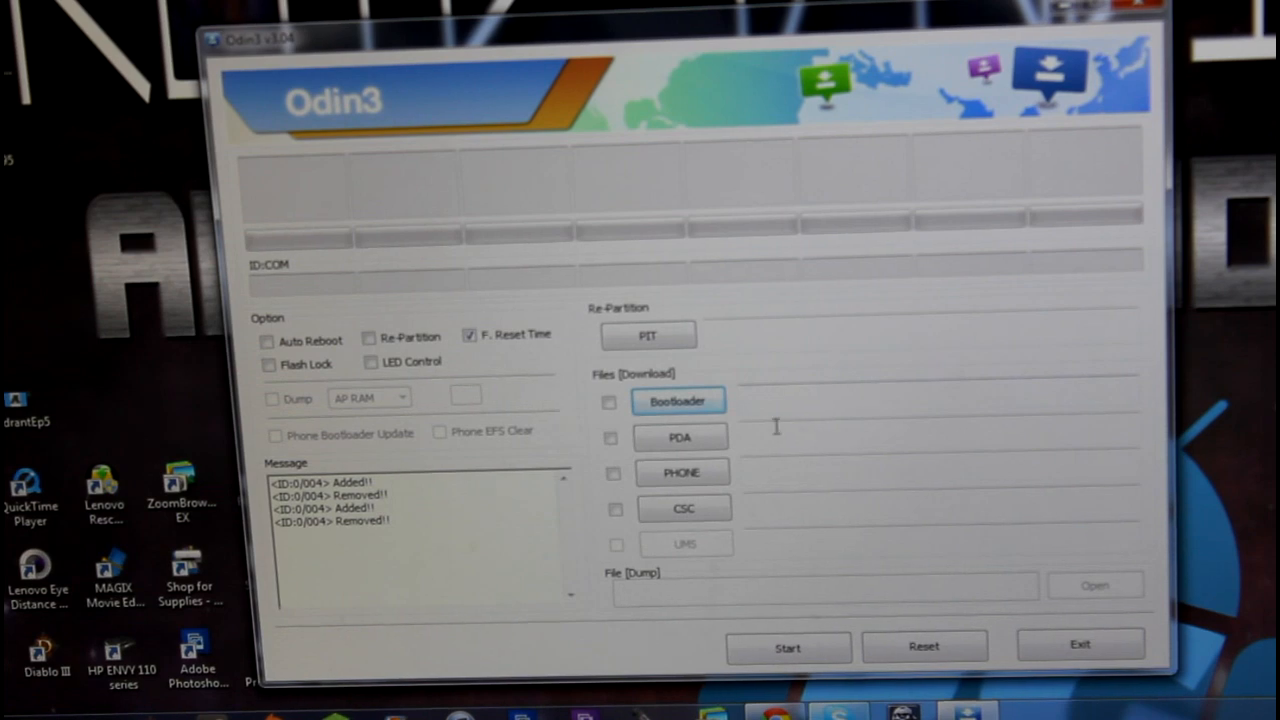
{"action": "mouse_move", "coordinate": [625, 462]}
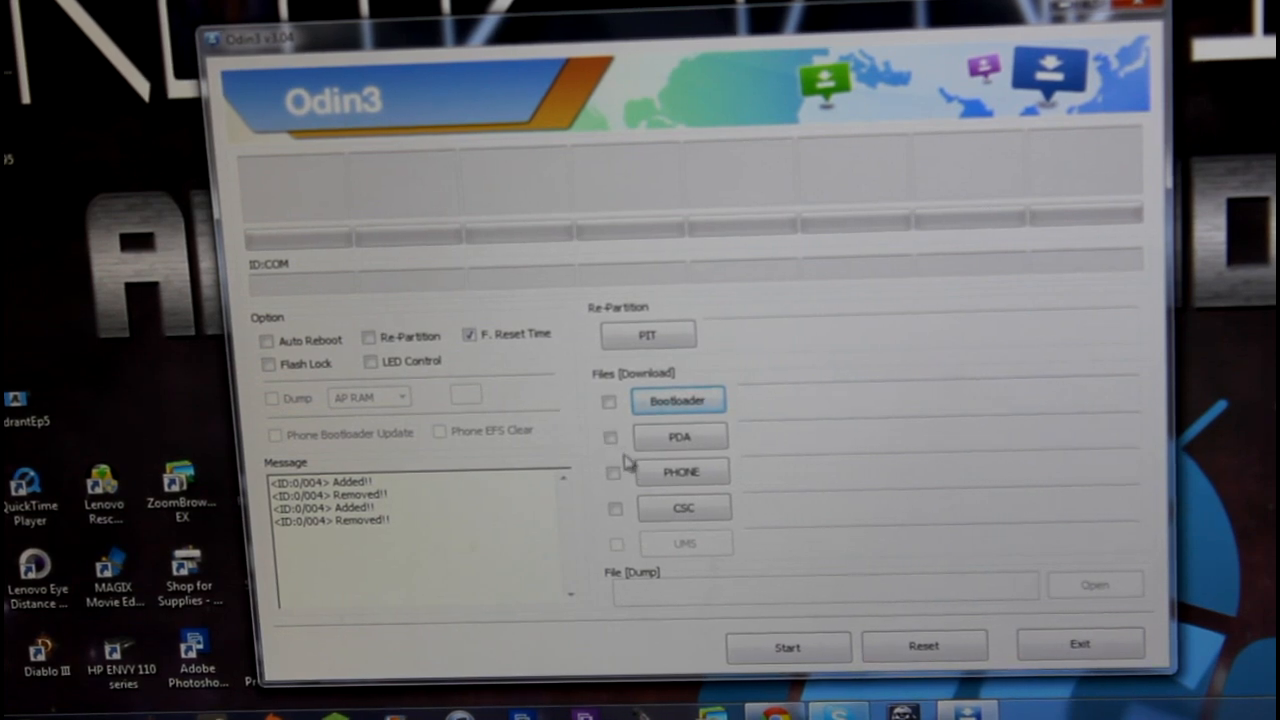
{"action": "left_click", "coordinate": [679, 436]}
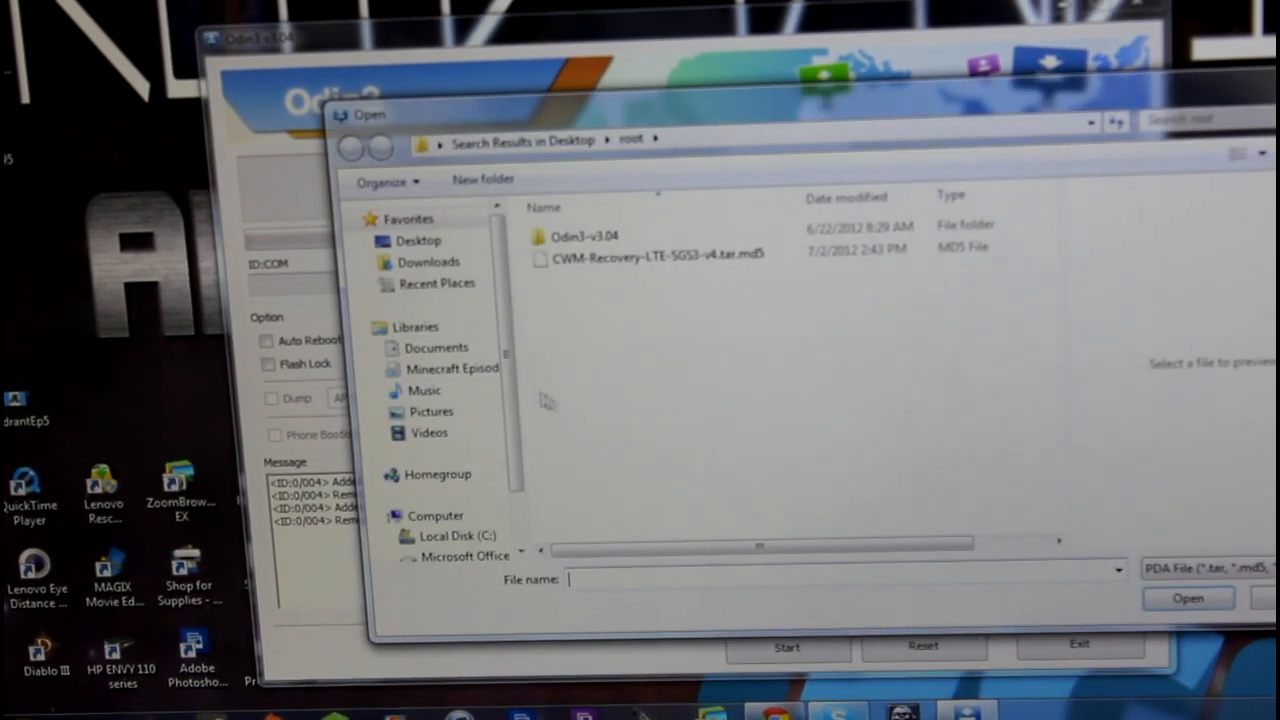
Search the Desktop for 'new' and open New folder (2) in the file picker.
{"action": "left_click", "coordinate": [418, 240]}
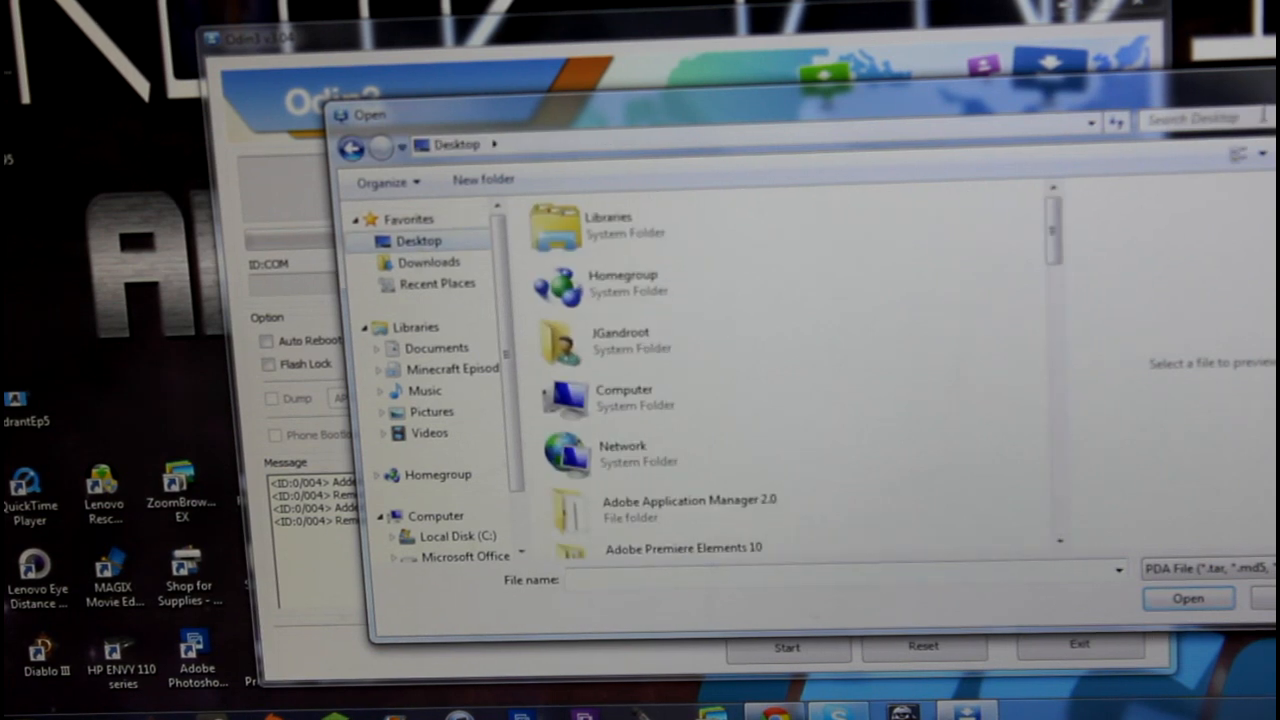
{"action": "left_click", "coordinate": [1200, 118]}
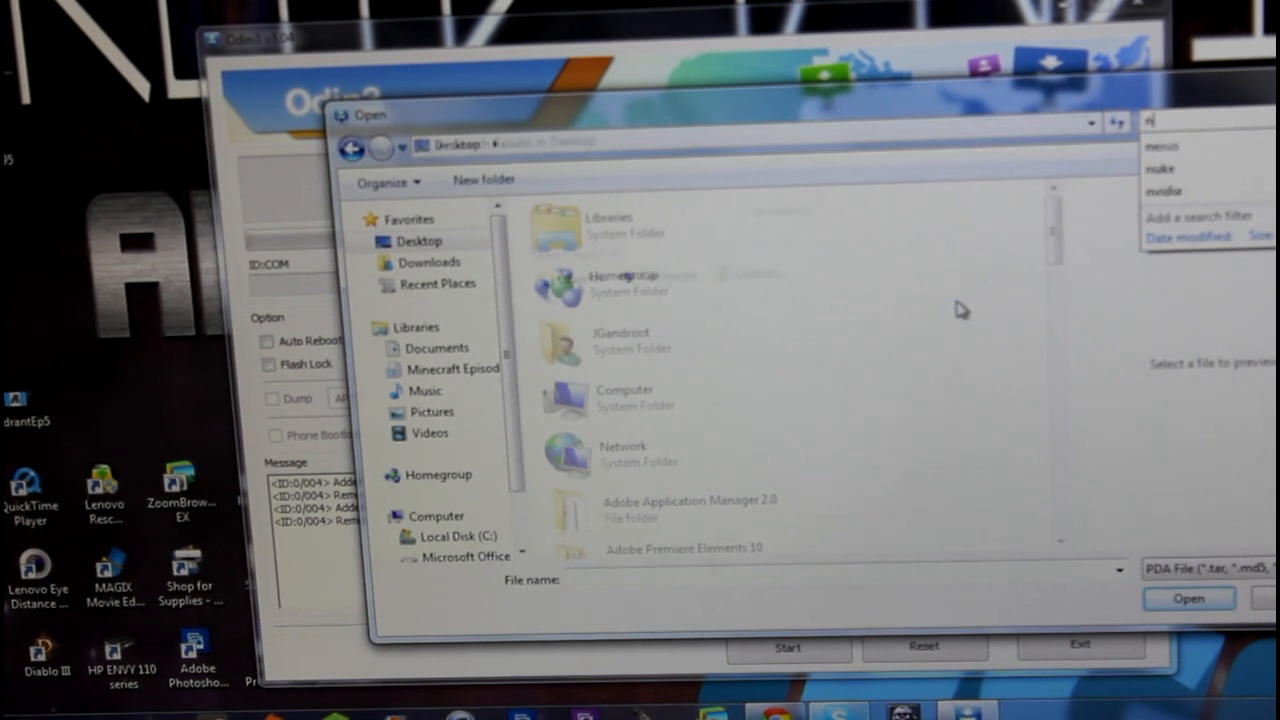
{"action": "type", "text": "new"}
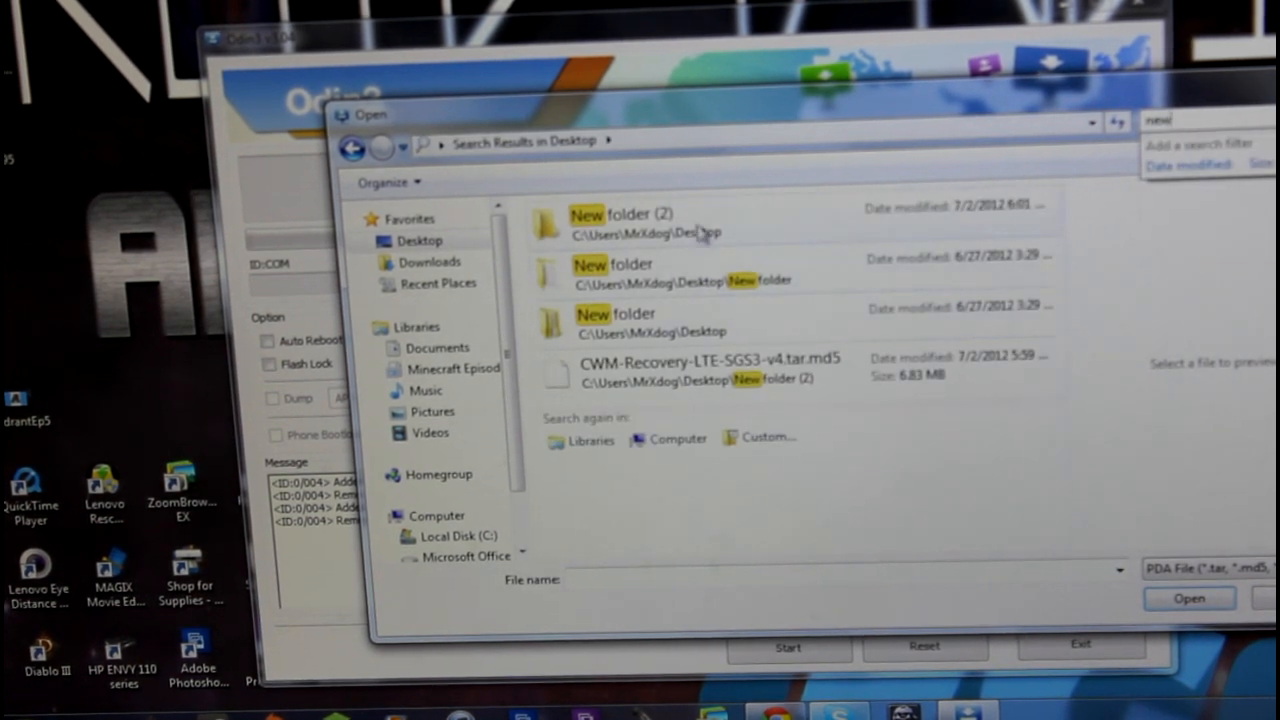
{"action": "double_click", "coordinate": [620, 213]}
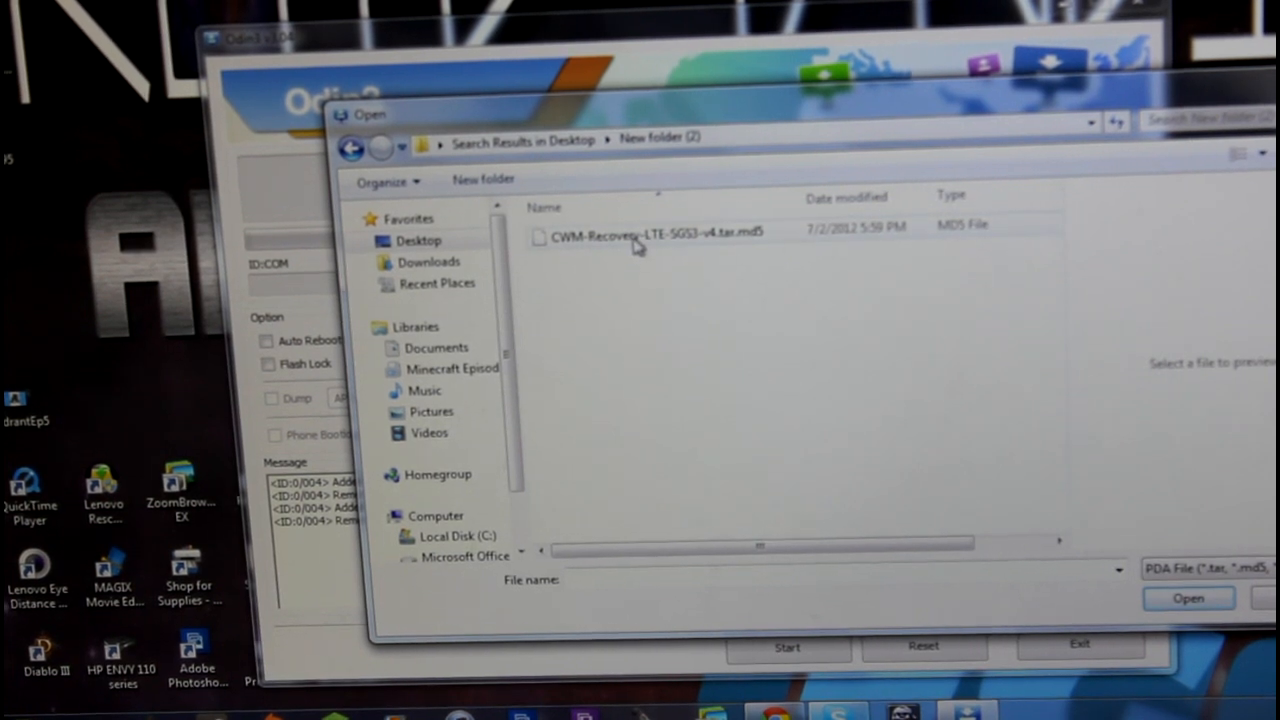
{"action": "mouse_move", "coordinate": [686, 247]}
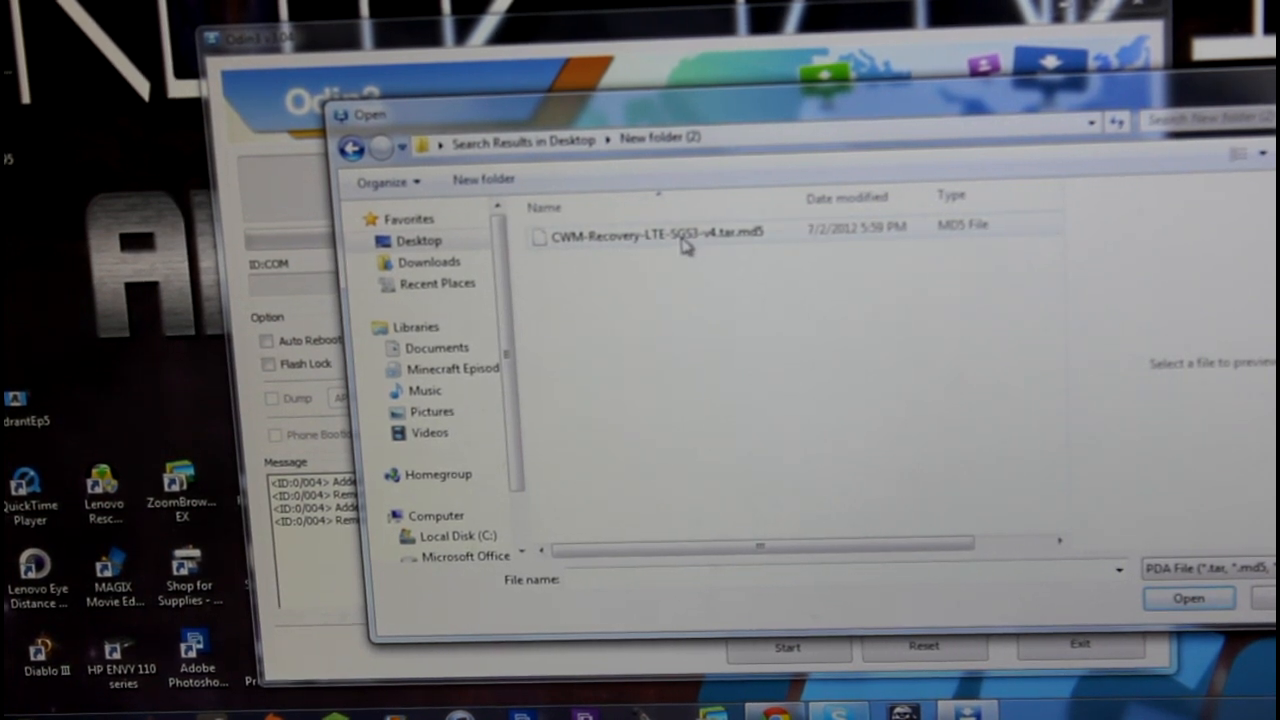